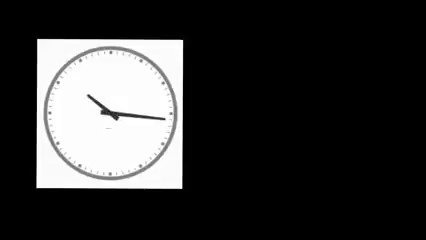
{"action": "type", "text": "ho"}
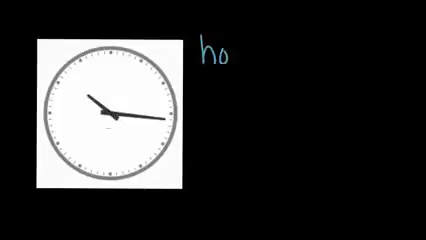
{"action": "type", "text": "urs:"}
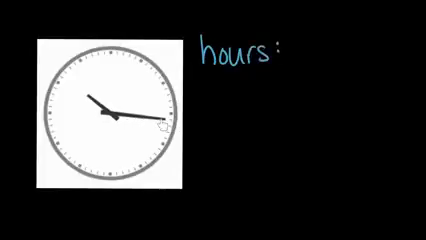
{"action": "type", "text": "n"}
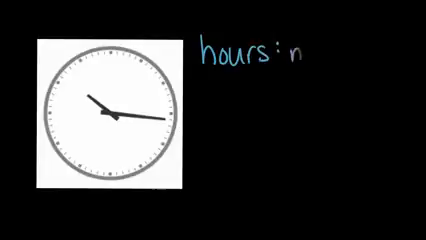
{"action": "type", "text": "minutes"}
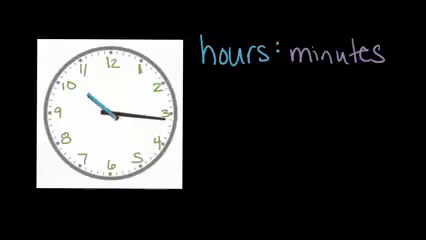
{"action": "type", "text": "10"}
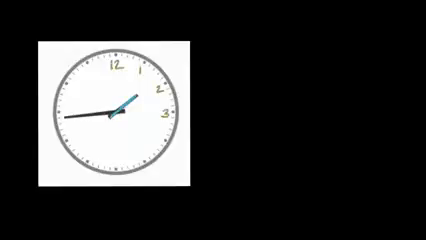
{"action": "mouse_move", "coordinate": [144, 76]}
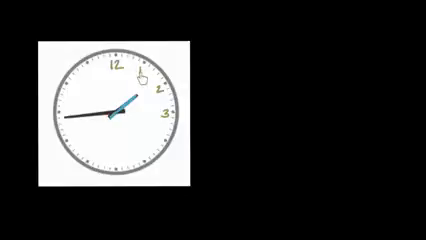